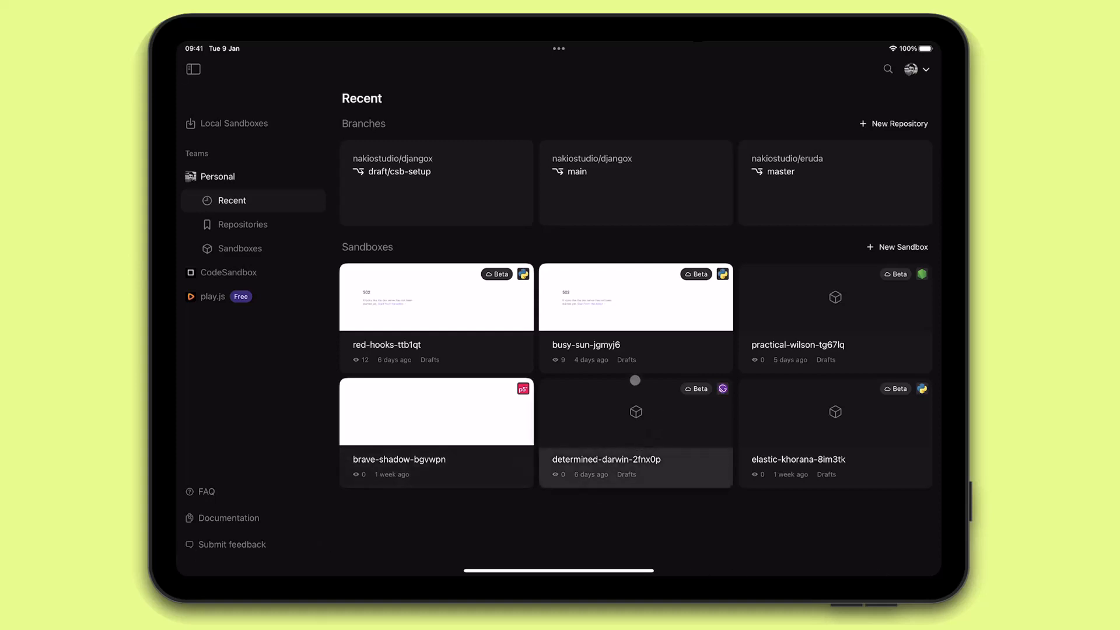
# Import github.com/wsvincent/djangox as a repository renamed djangox-webapp
pyautogui.click(242, 224)
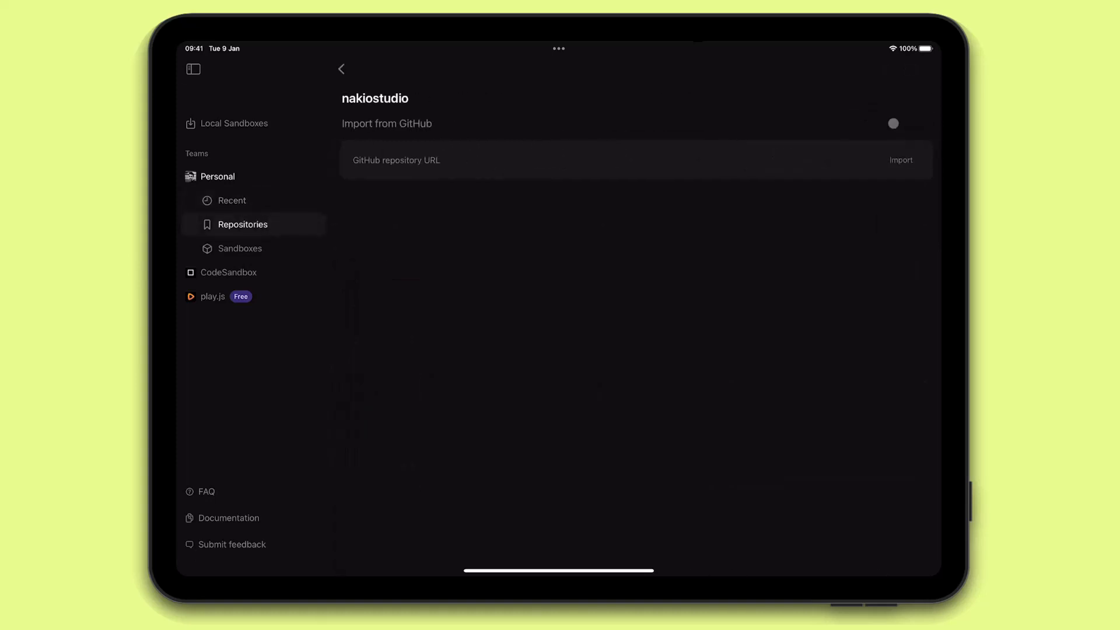
pyautogui.write('https://github.com/wsvincent/djangox')
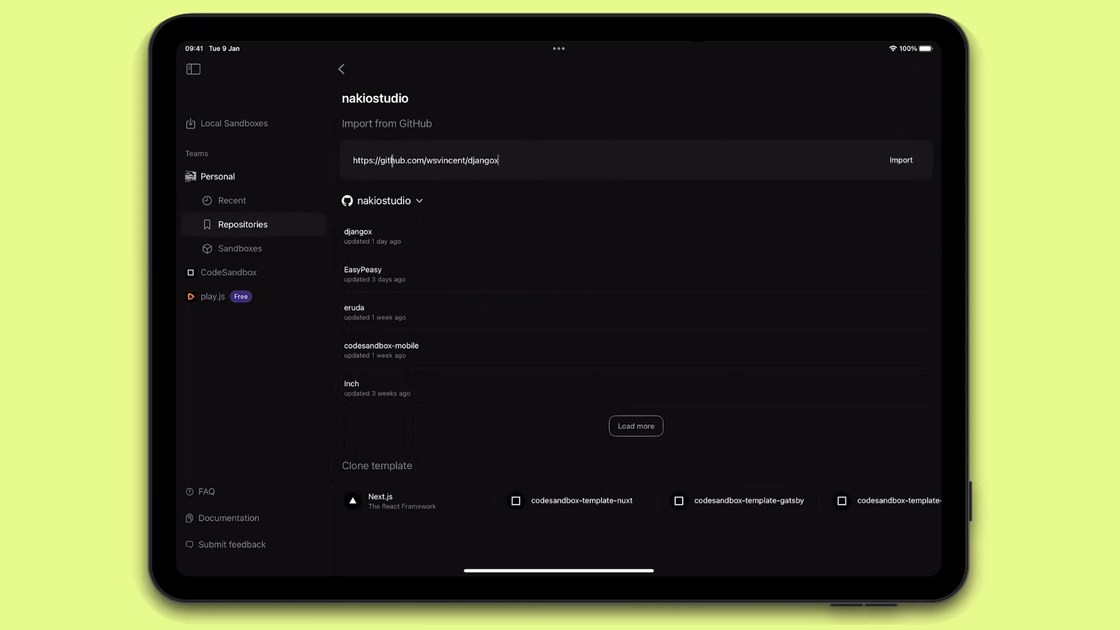
pyautogui.click(901, 160)
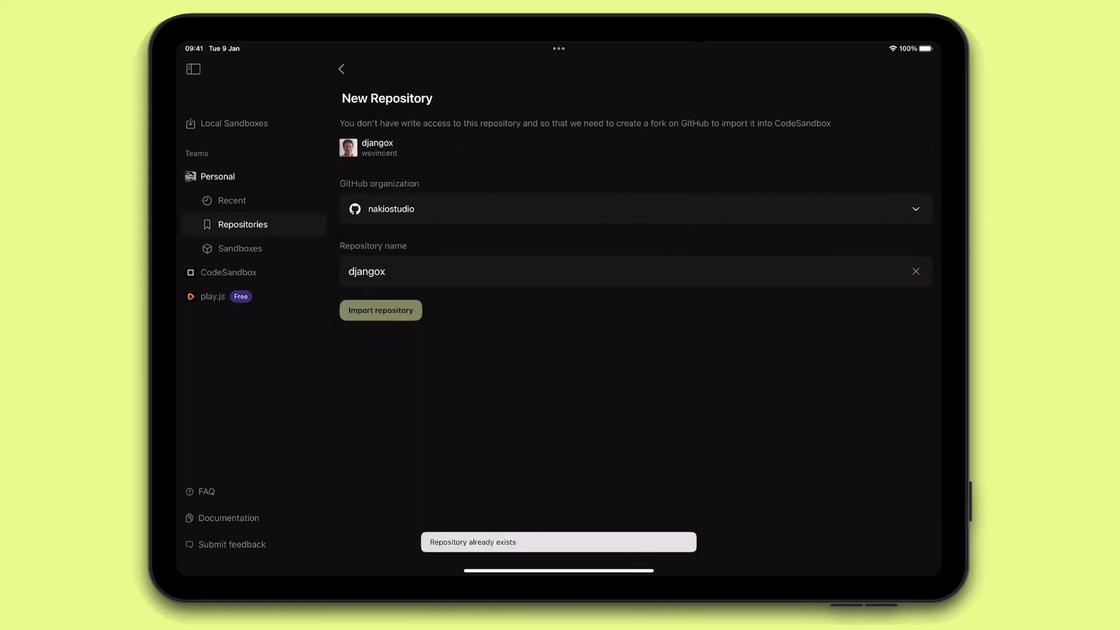
pyautogui.write('-webapp')
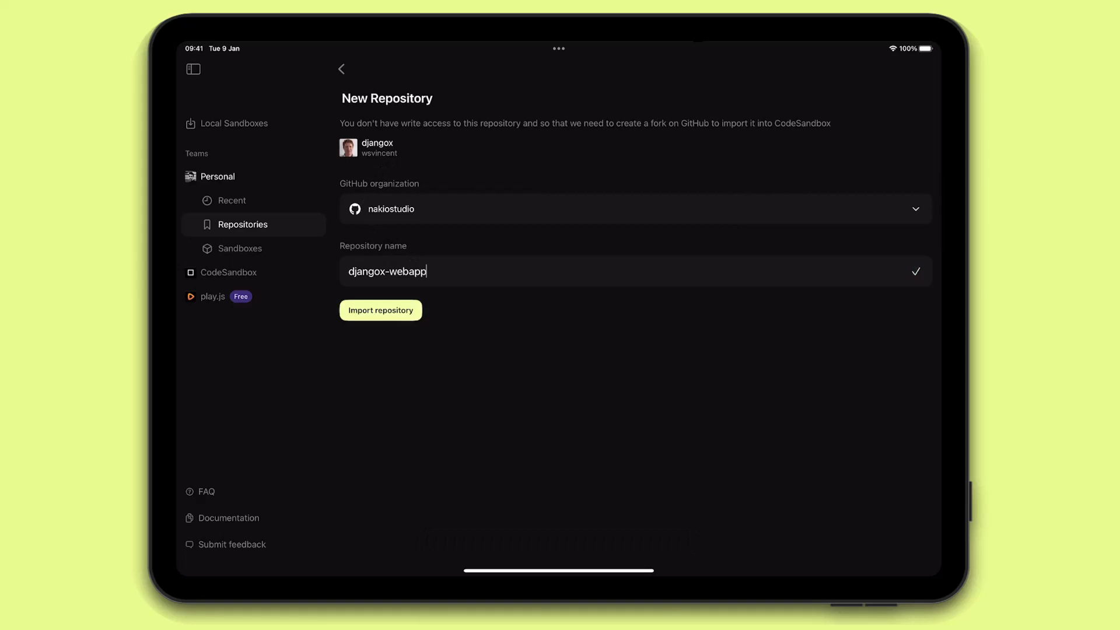
pyautogui.click(380, 310)
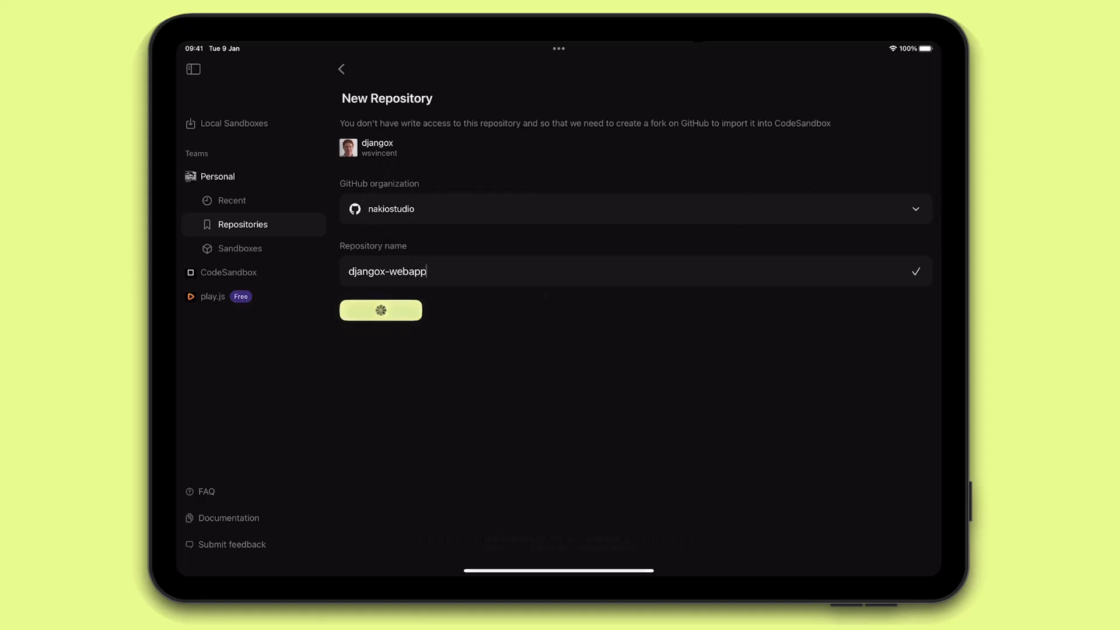
pyautogui.click(380, 310)
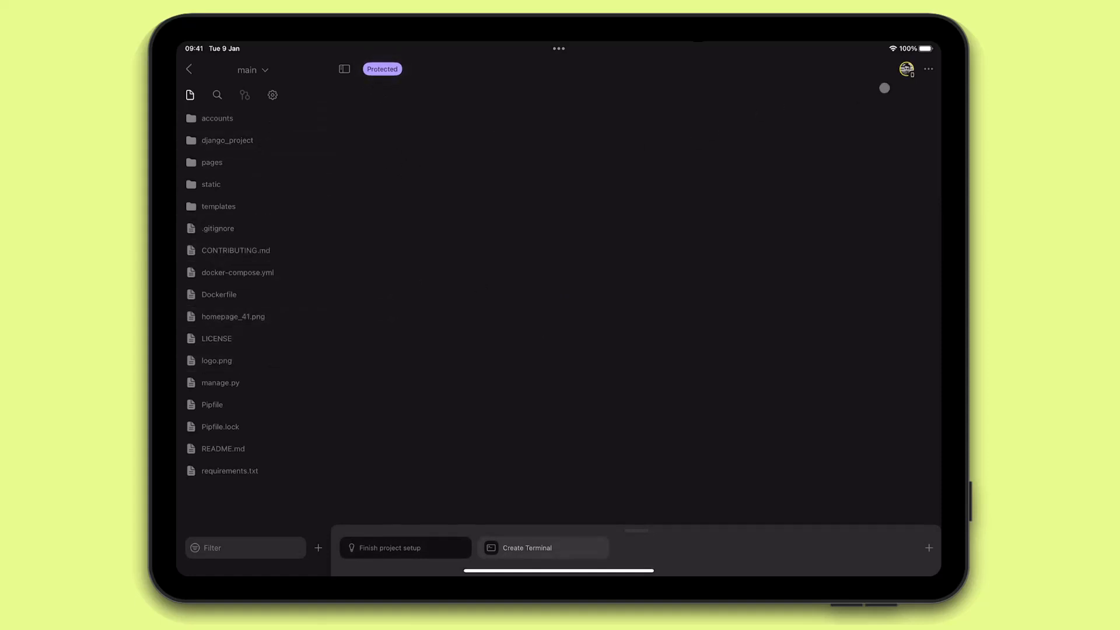
# Switch to the draft branch clumsy-danny, dismiss the setup card and show the Terminals list
pyautogui.click(244, 95)
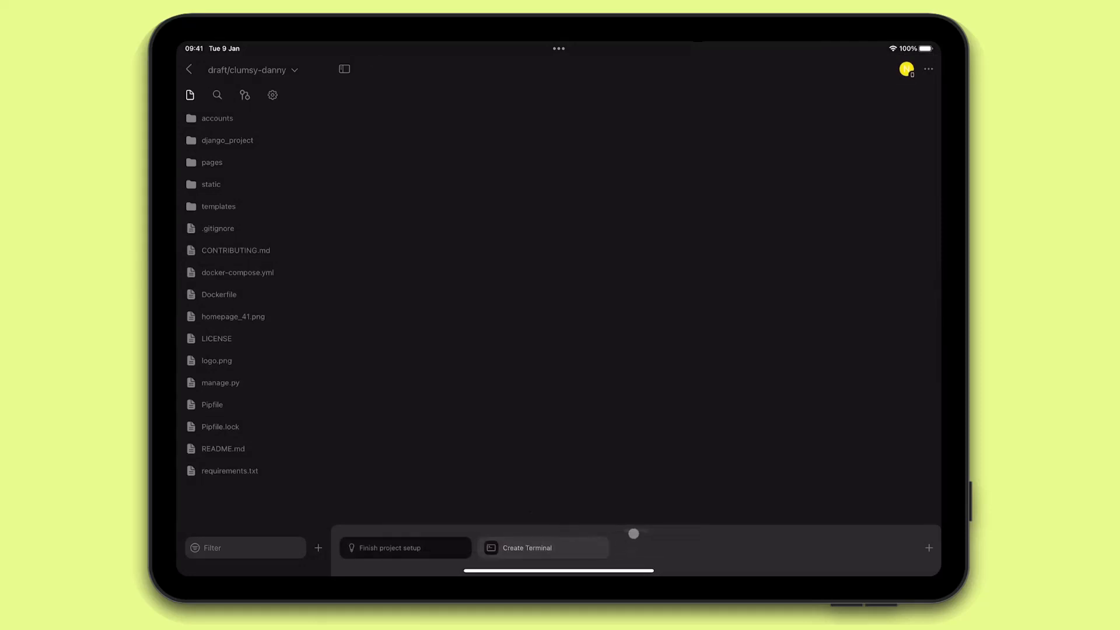
pyautogui.click(384, 549)
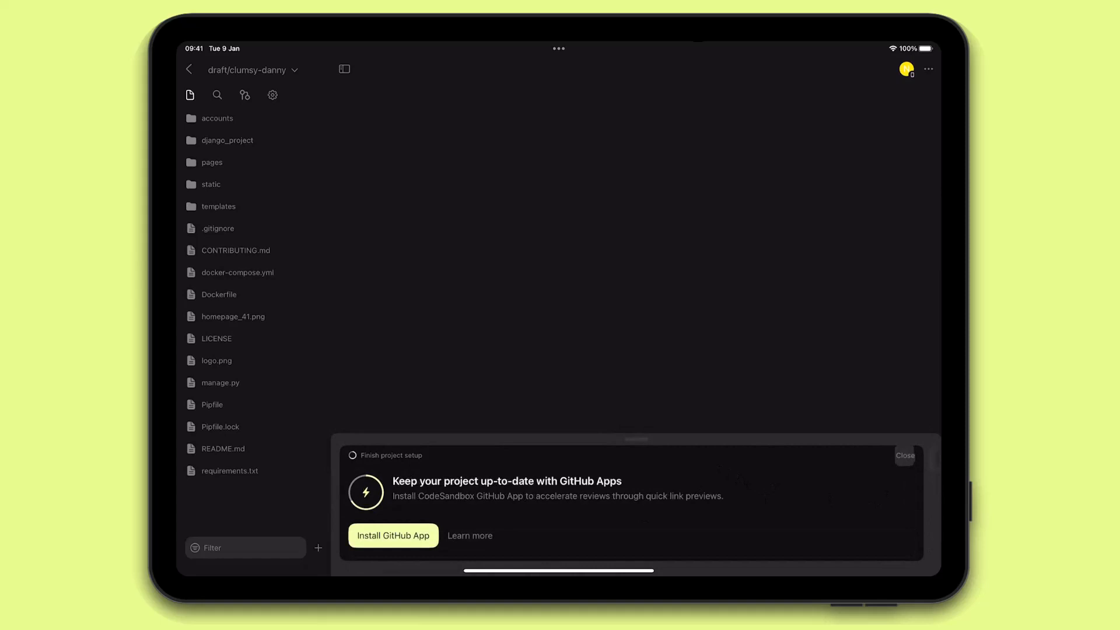
pyautogui.click(904, 456)
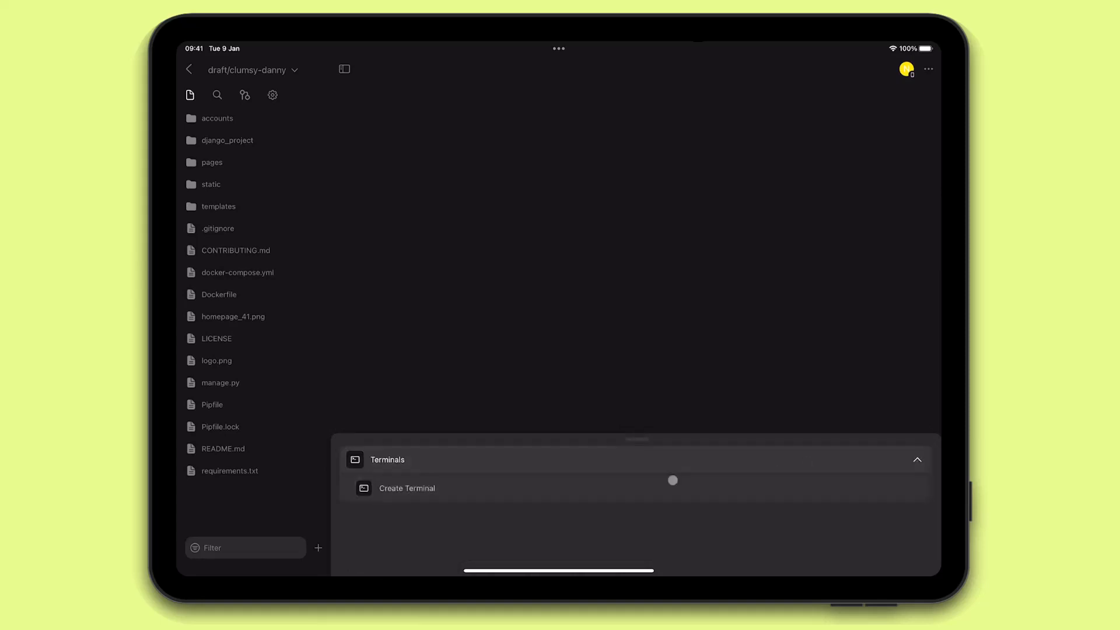
# Run python in a new terminal (not found), then view manage.py in the editor
pyautogui.click(406, 487)
pyautogui.write('python')
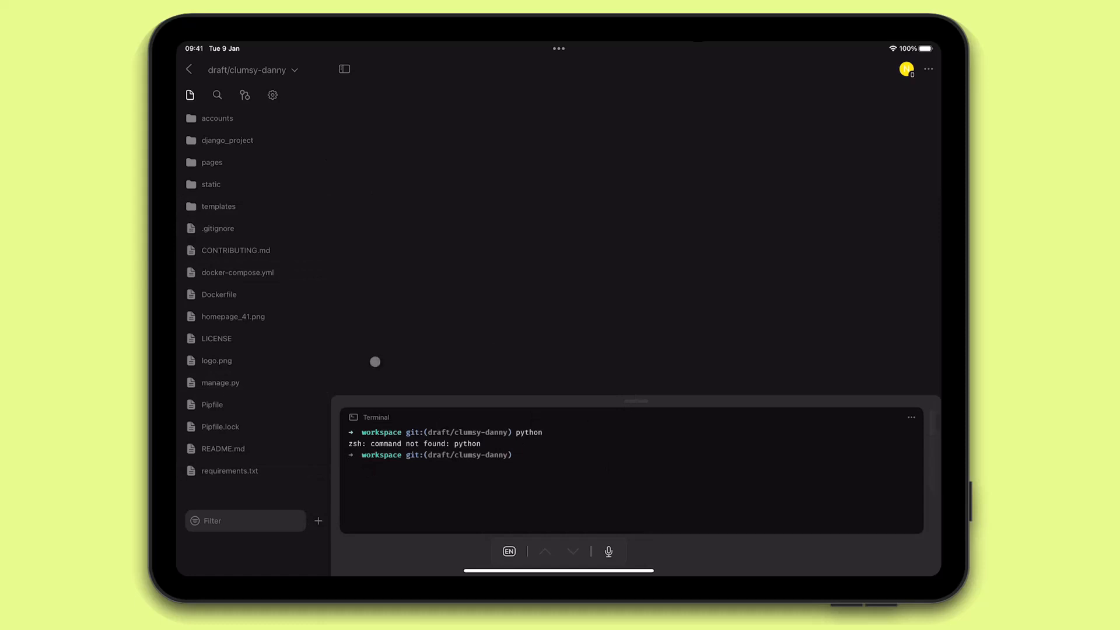
pyautogui.click(221, 383)
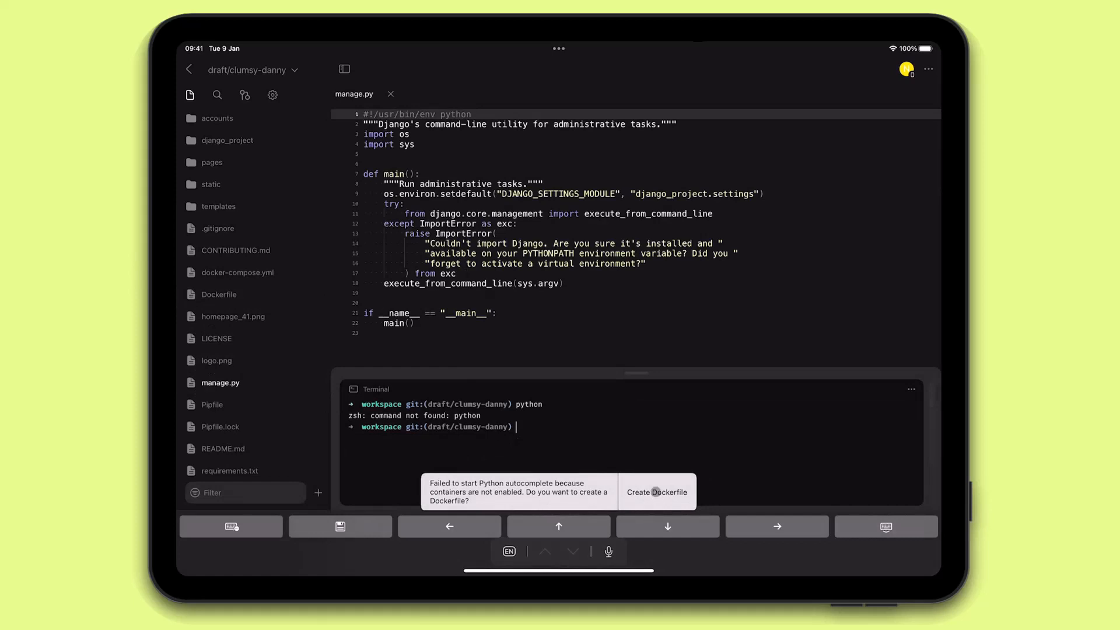
# Create a Dockerfile with FROM python:3.11.1 and rebuild the containers from it
pyautogui.click(654, 491)
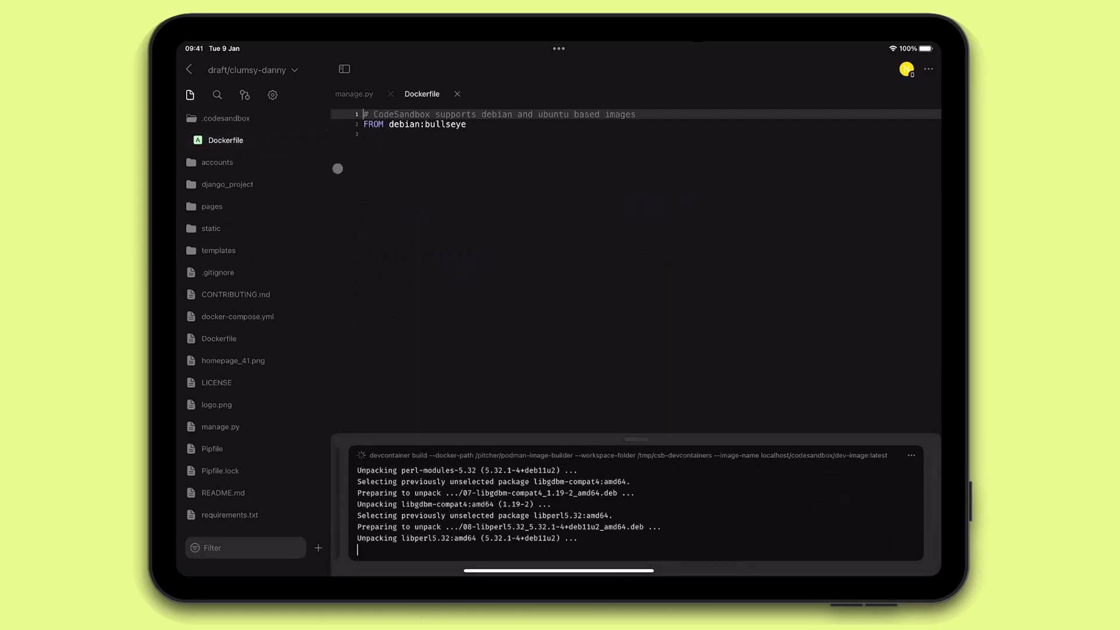
pyautogui.write('py')
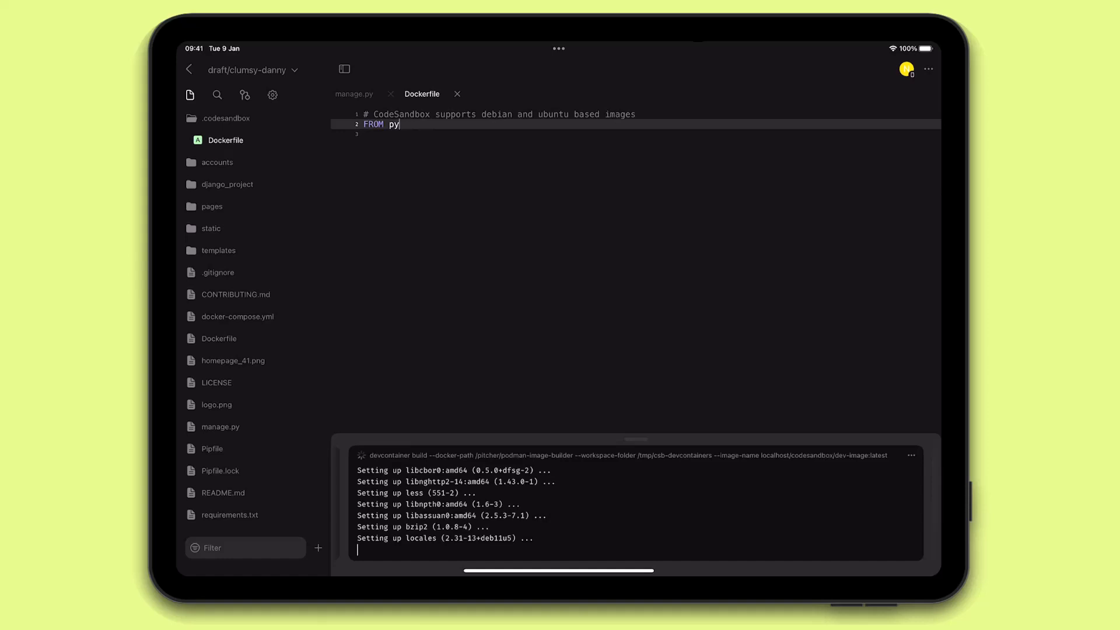
pyautogui.write('thon:3.11.1')
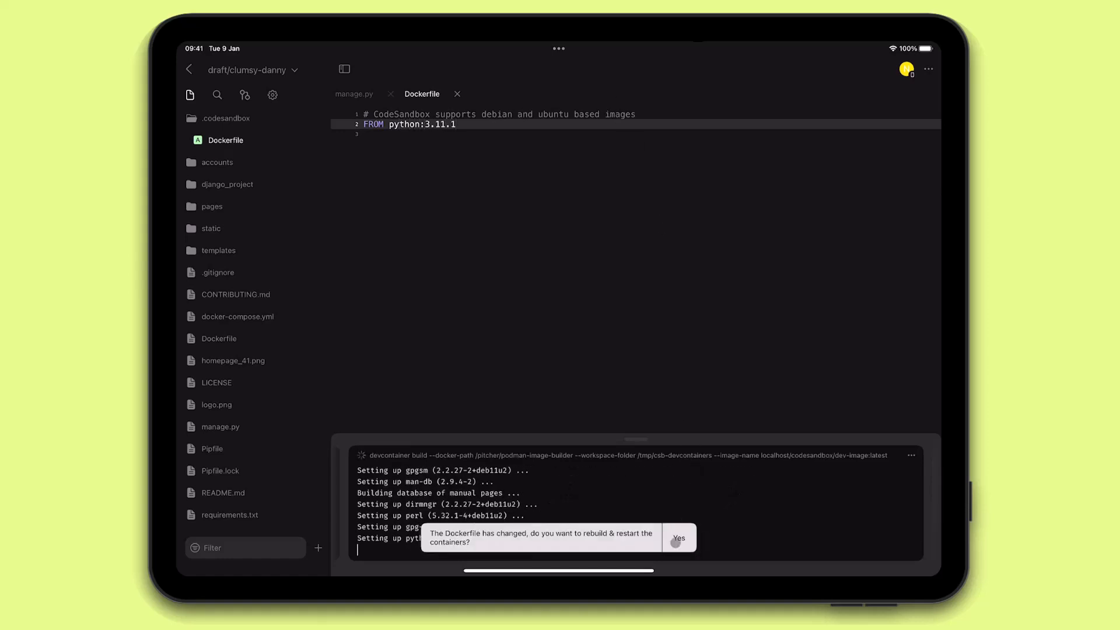
pyautogui.click(678, 538)
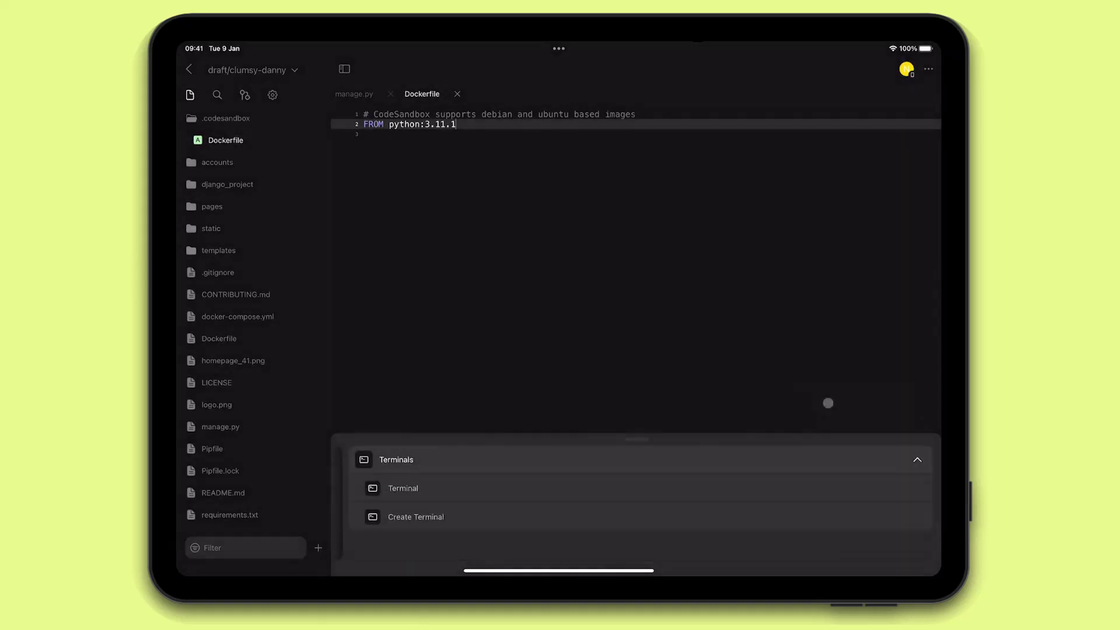
# Run pip install -r requirements.txt, manage.py migrate and manage.py createsuperuser in the terminal
pyautogui.click(402, 488)
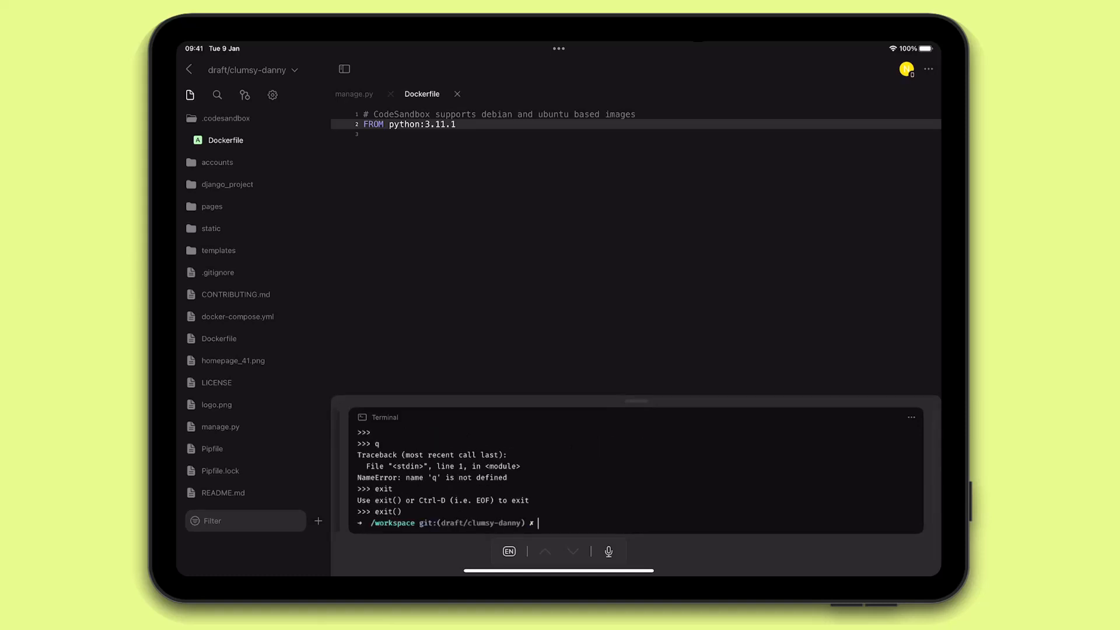
pyautogui.write('pip install -r')
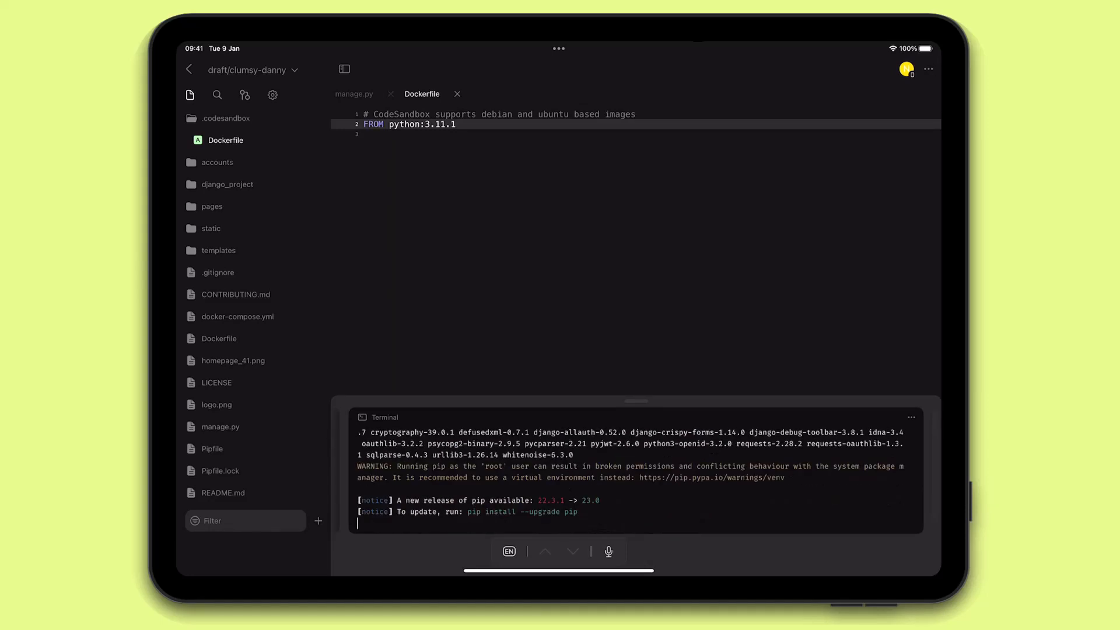
pyautogui.write('python manage.py mi')
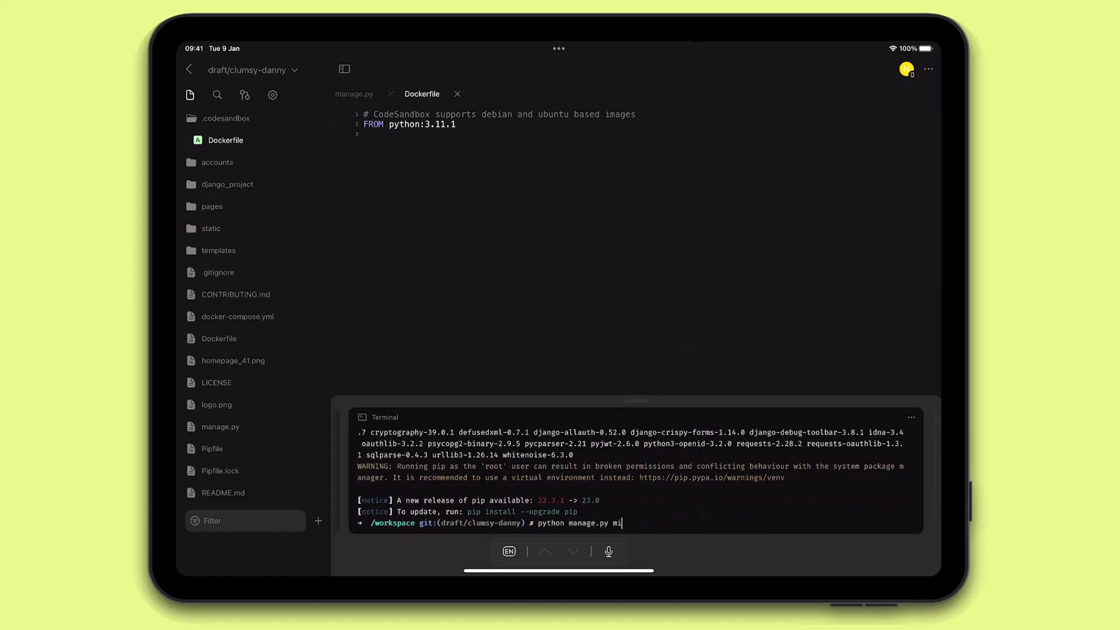
pyautogui.press('Return')
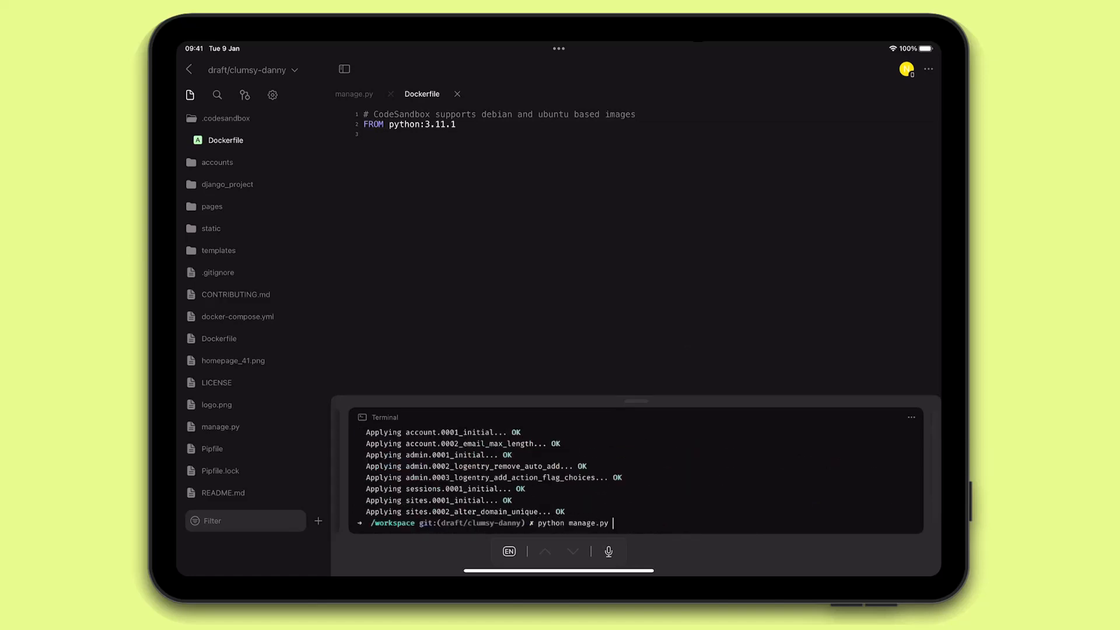
pyautogui.write('createsuperuser')
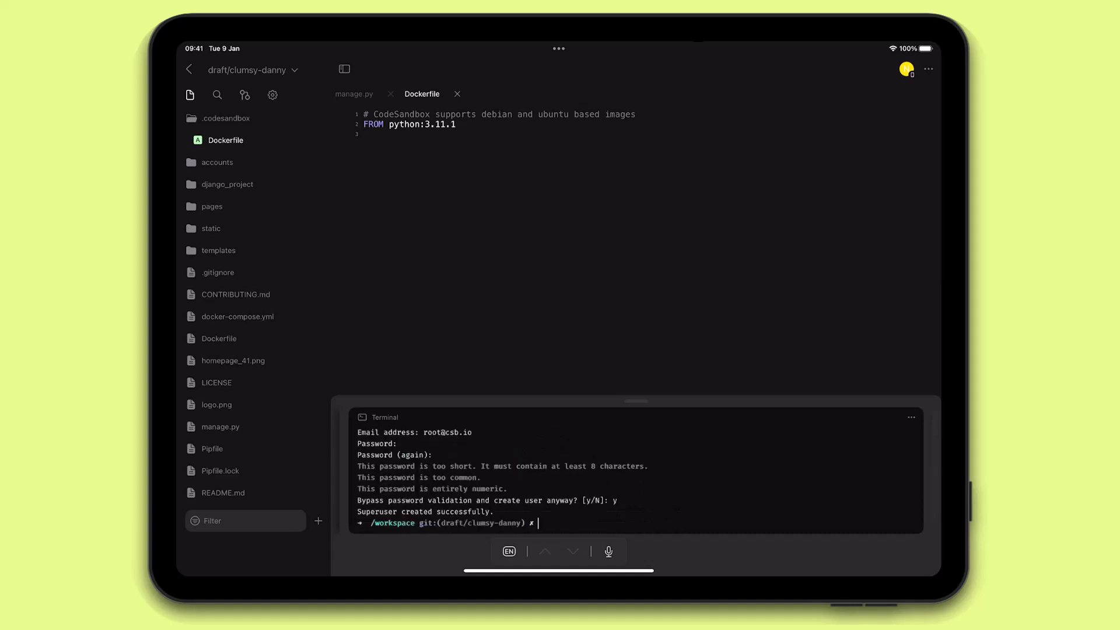
# Run python manage.py runserver to start the development server on port 8000
pyautogui.write('python m')
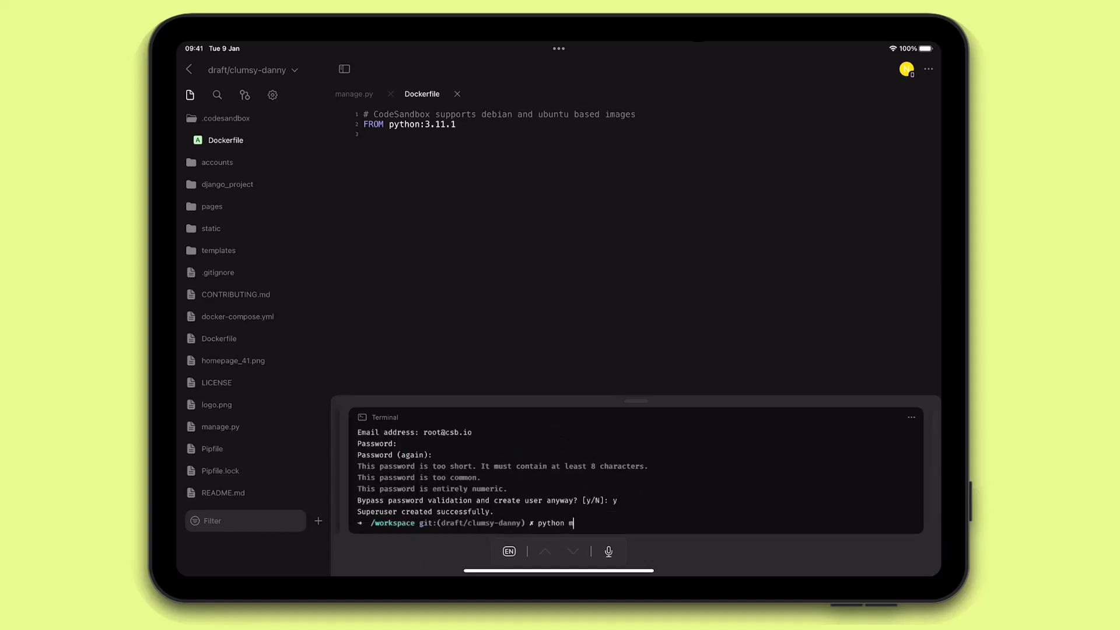
pyautogui.write('anage.py server')
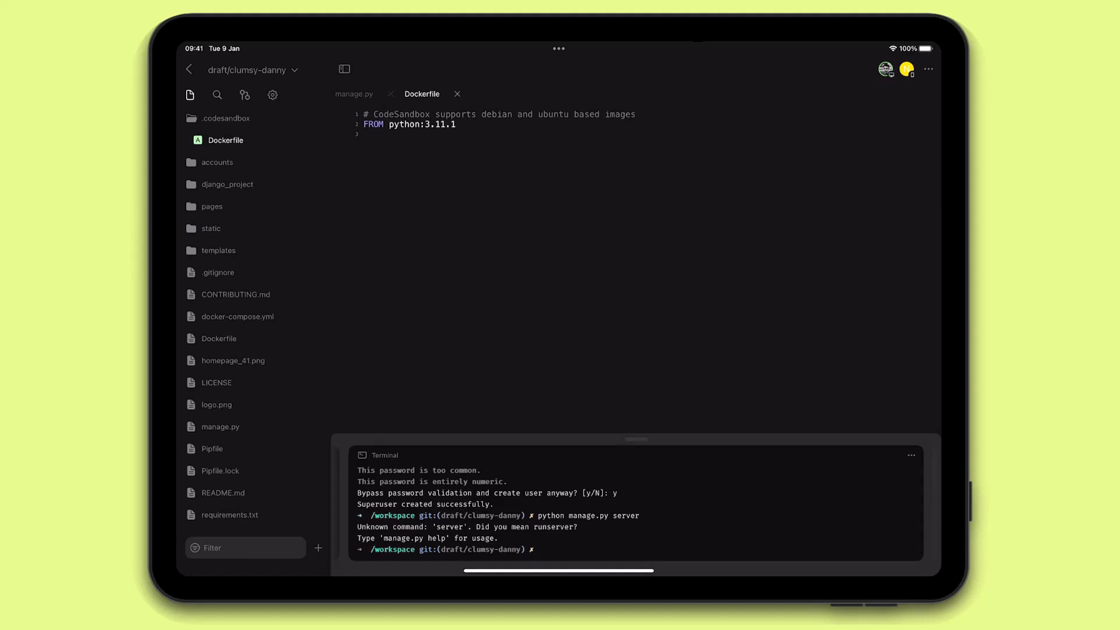
pyautogui.write('python manage.py runser')
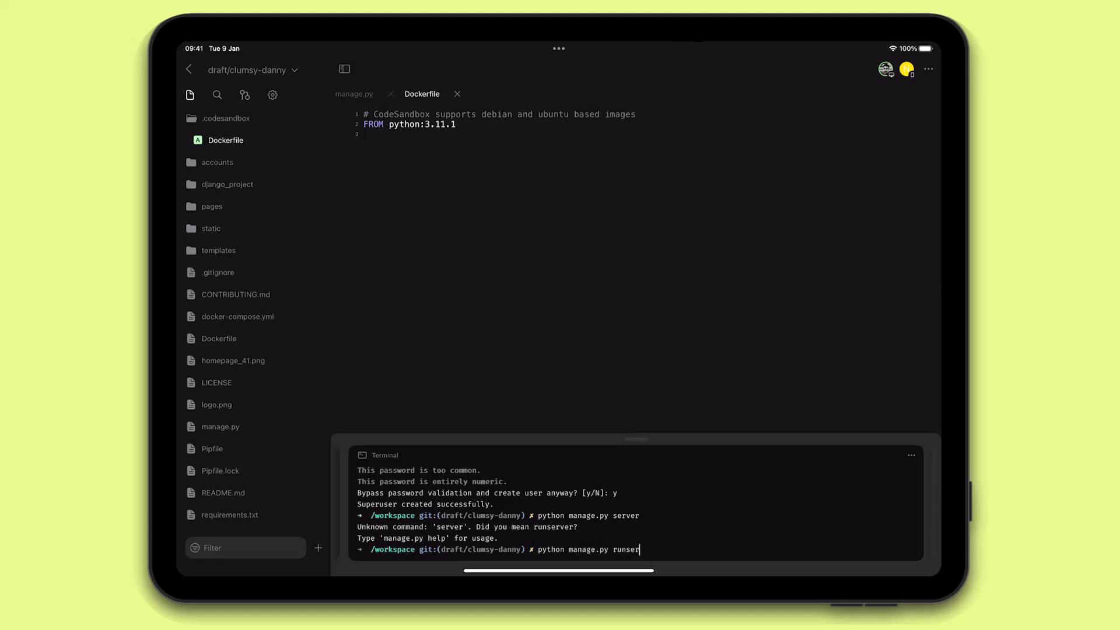
pyautogui.press('Return')
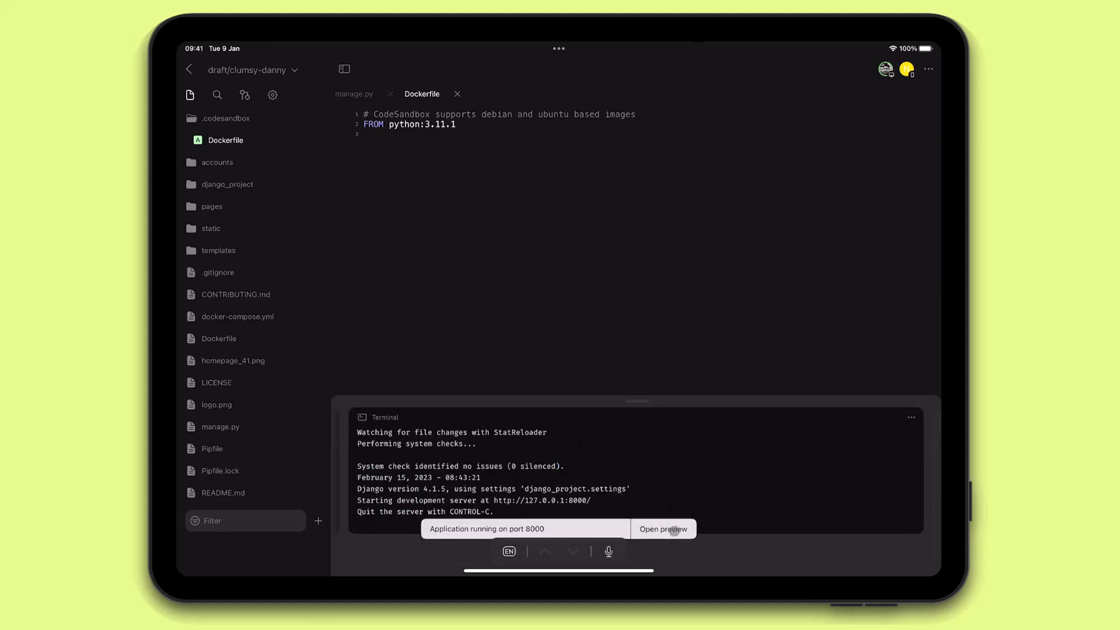
# Preview the app, set ALLOWED_HOSTS = ["*"] in django_project/settings.py, and hide the debug toolbar
pyautogui.click(662, 529)
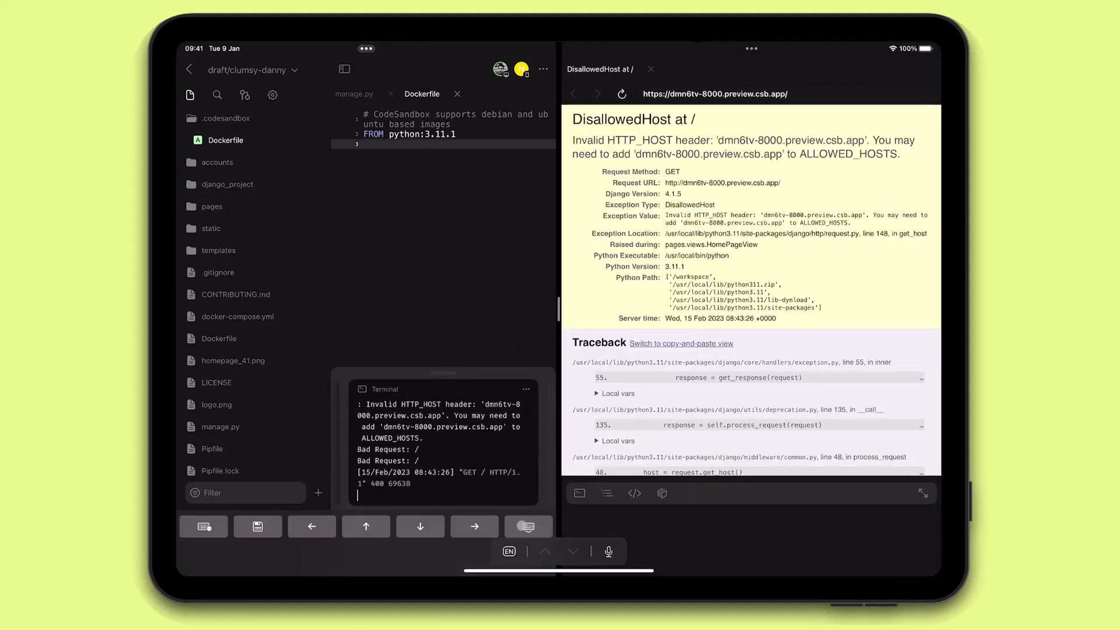
pyautogui.click(227, 184)
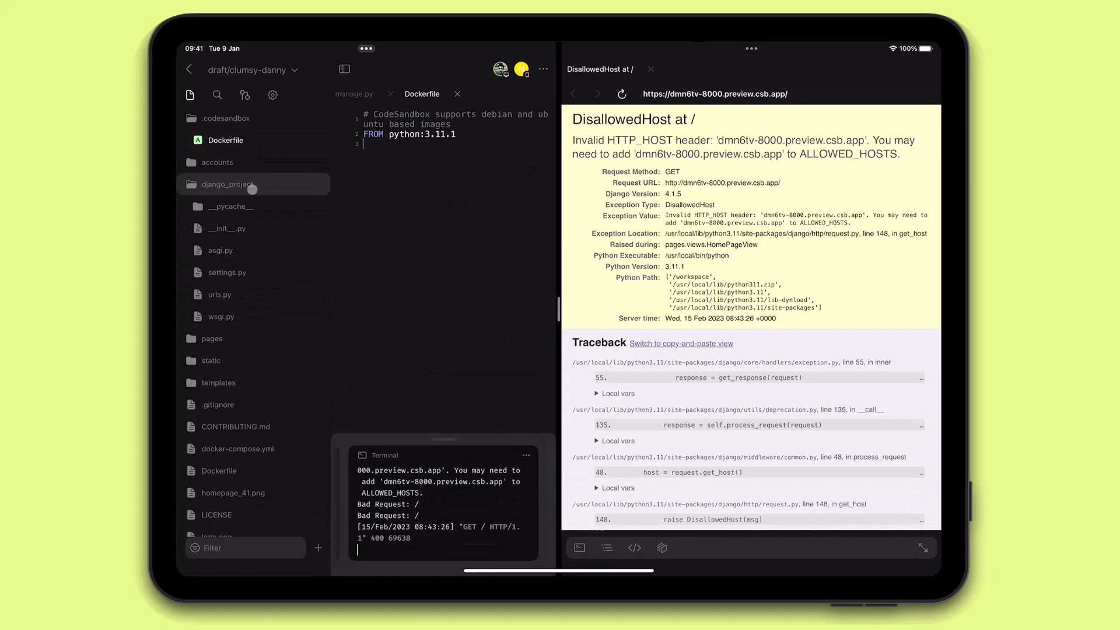
pyautogui.click(227, 272)
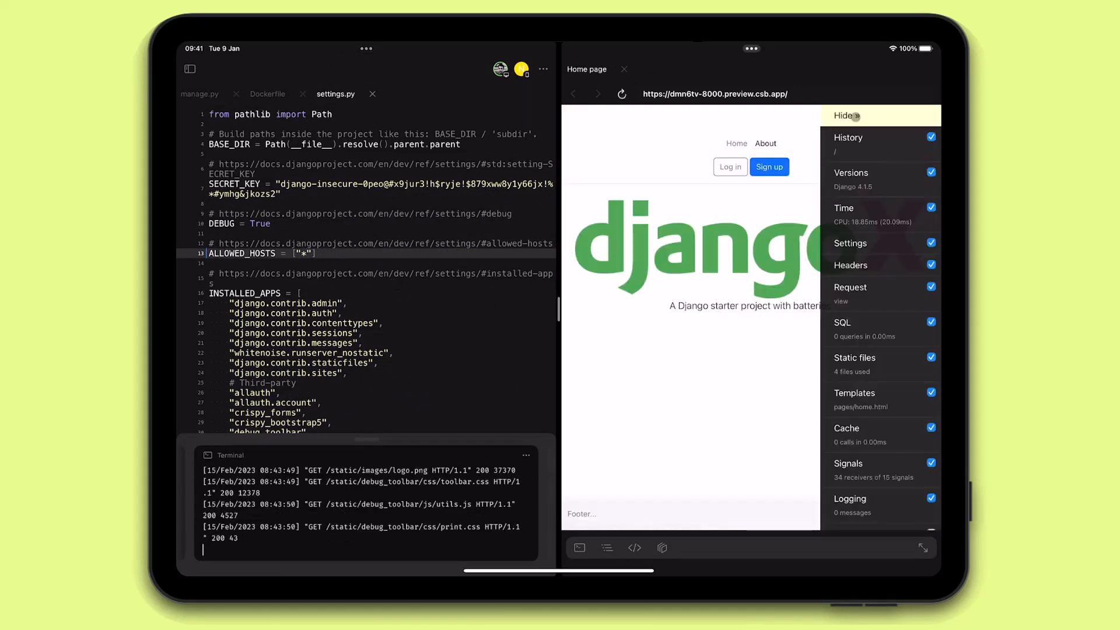
pyautogui.click(842, 115)
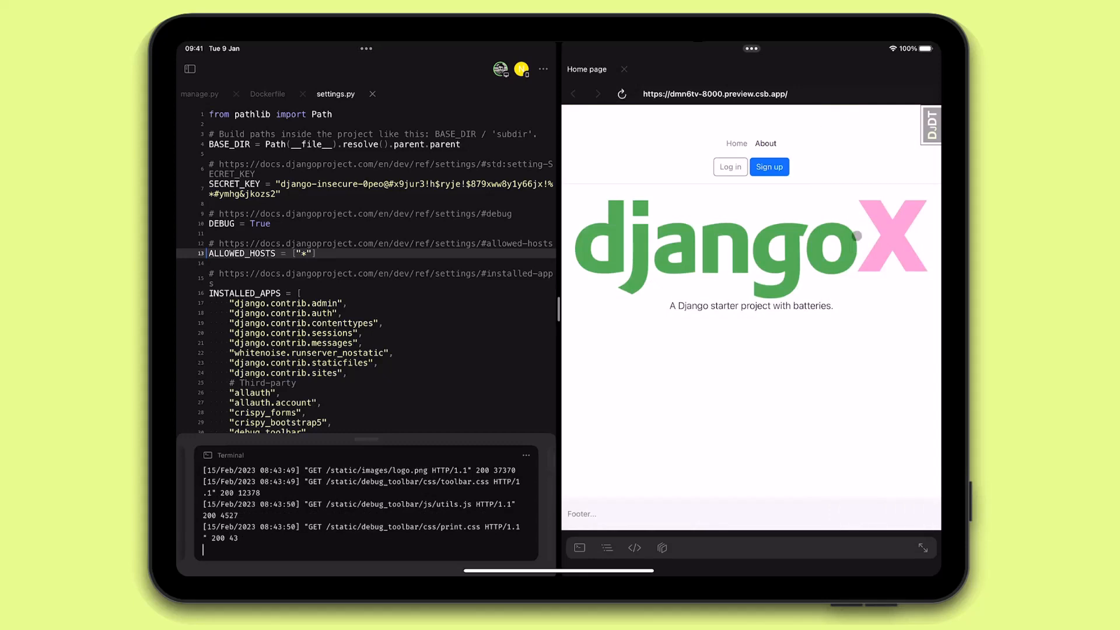